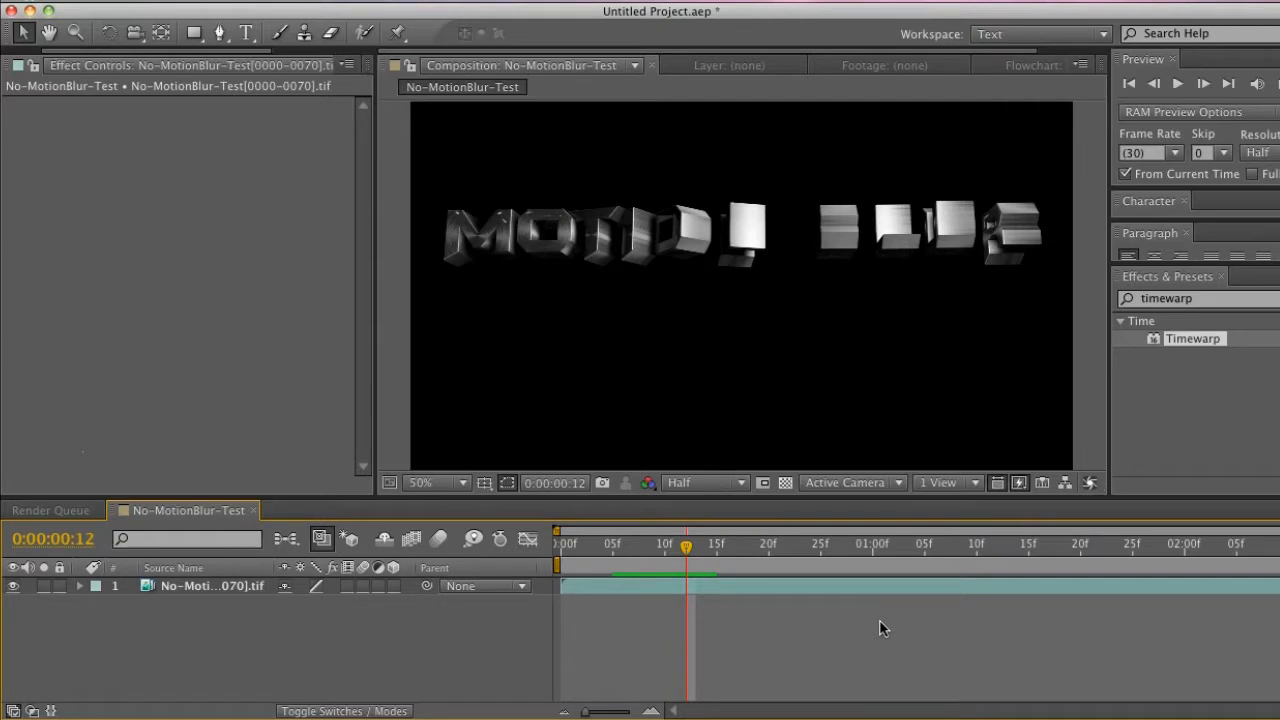
pyautogui.moveTo(652, 552)
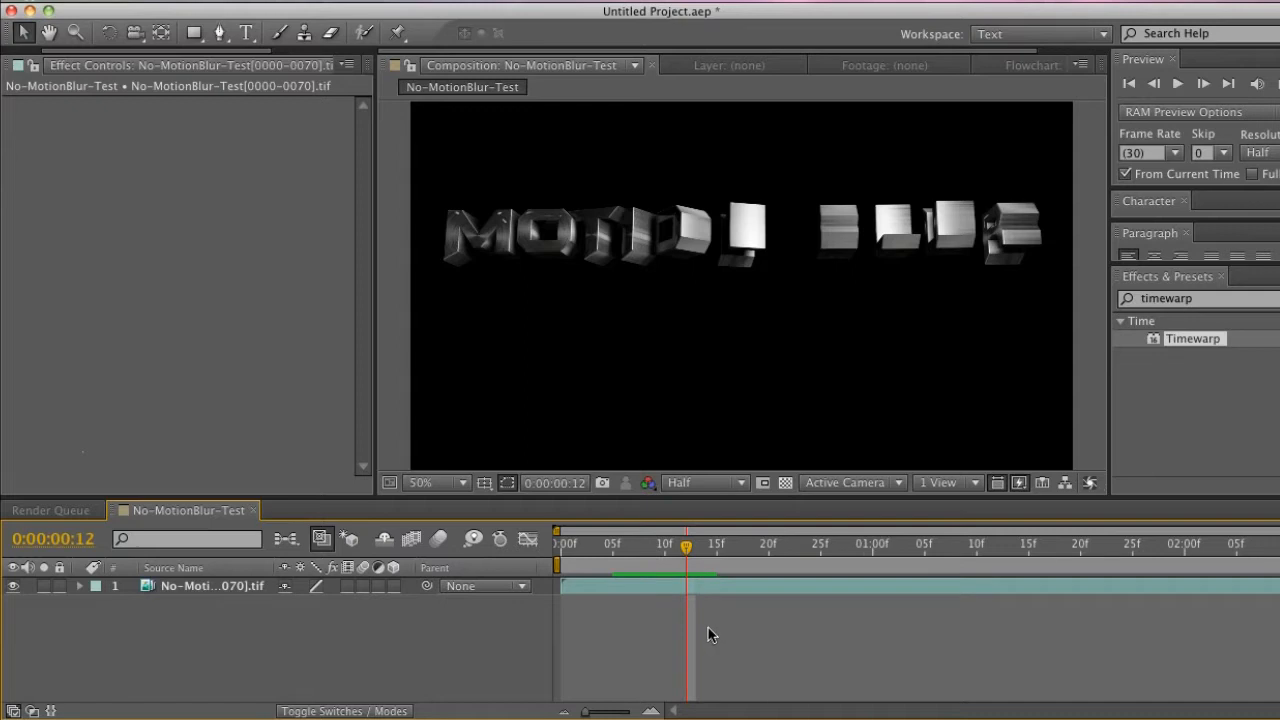
pyautogui.moveTo(692, 620)
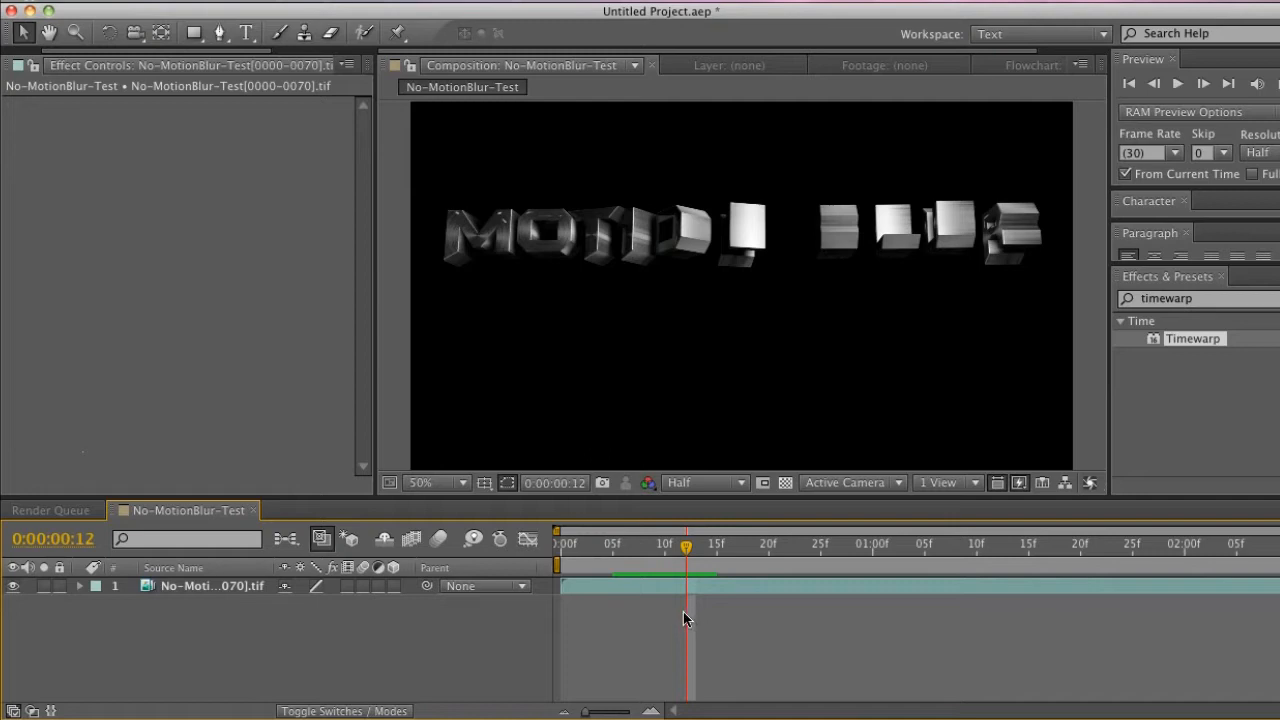
# - Scrub the timeline back to frame 11 where the spinning text shows no motion blur
pyautogui.moveTo(684, 548); pyautogui.dragTo(664, 548)
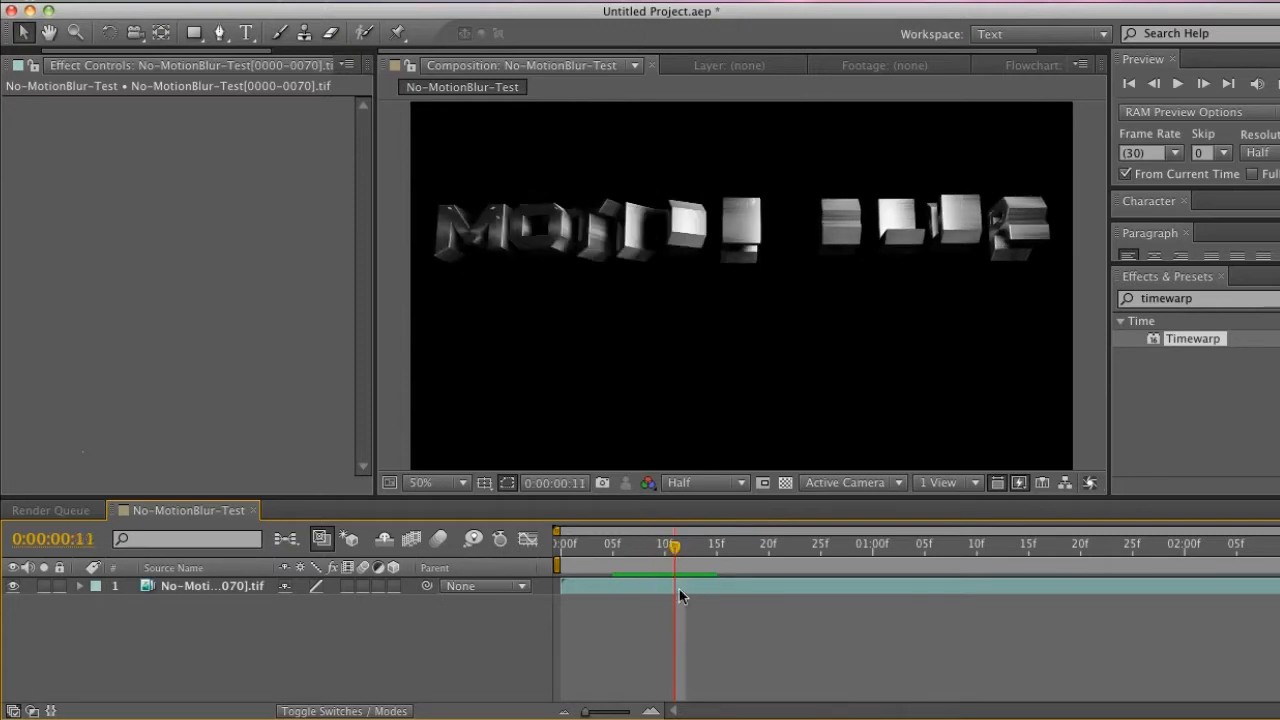
pyautogui.click(304, 32)
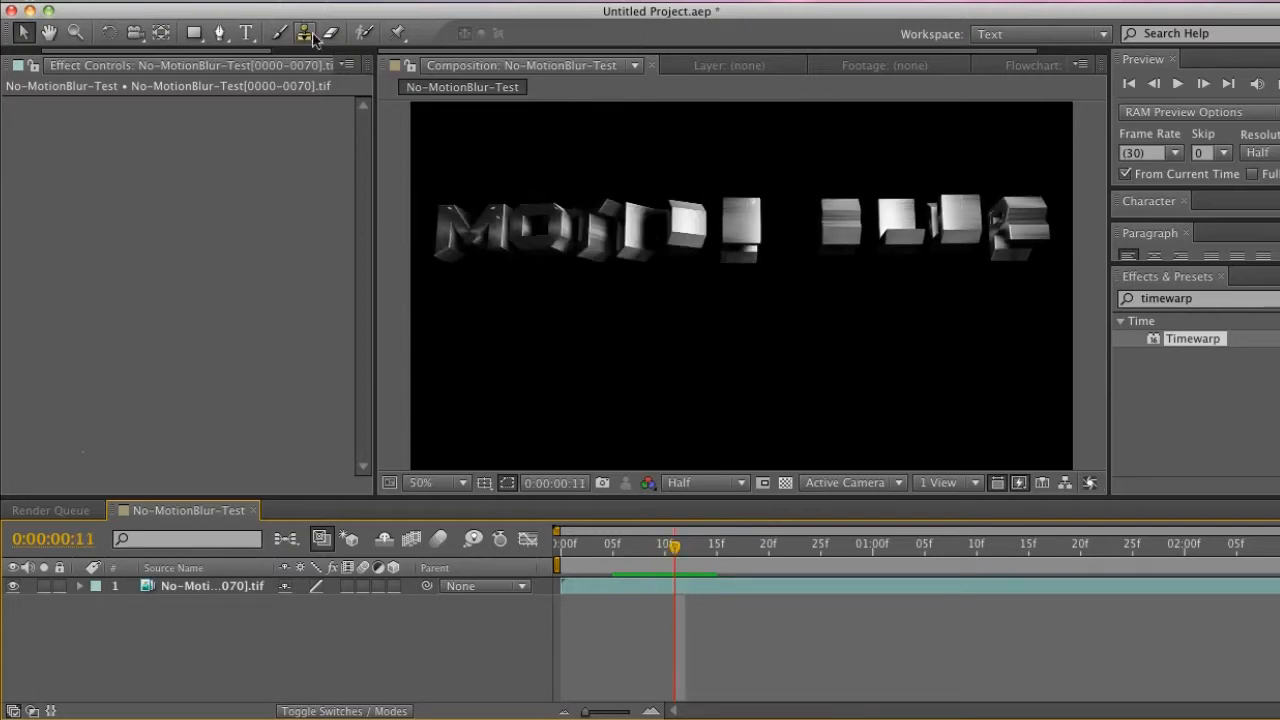
# - Bring up the Effect menu's RE:Vision Plug-ins list offering RSMB, RSMB Pro and RSMB Pro Vectors
pyautogui.click(304, 32)
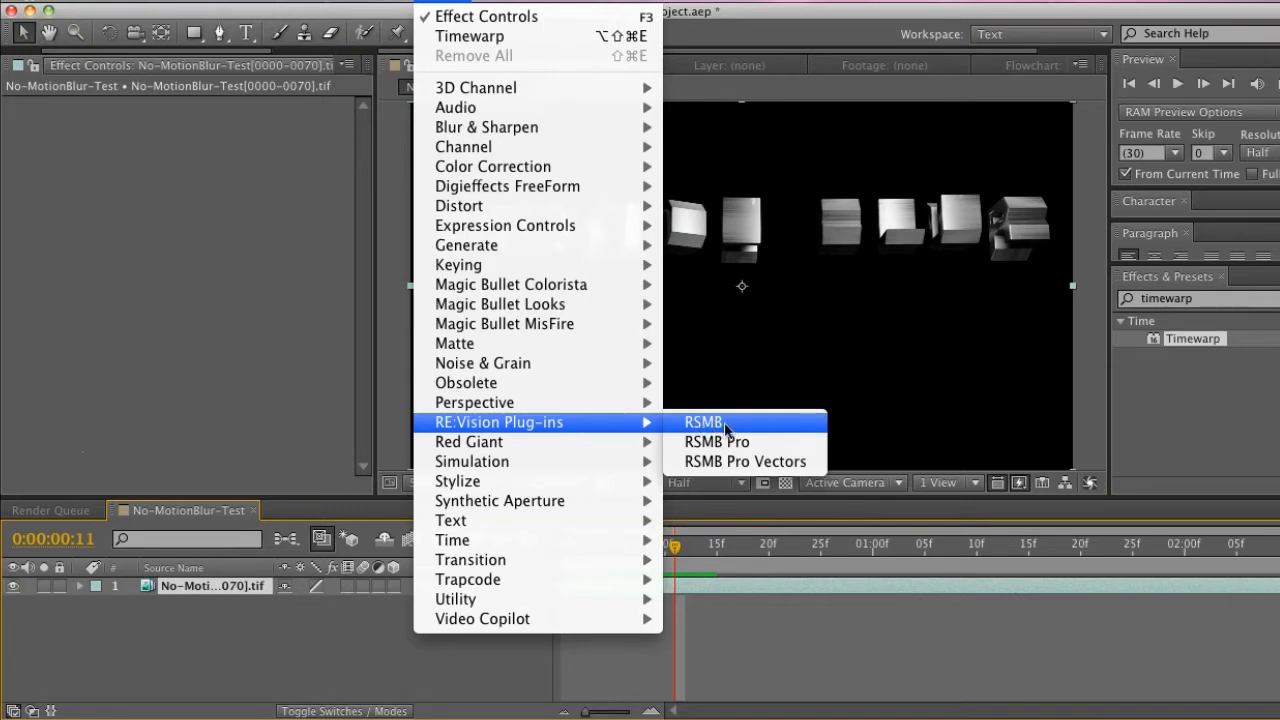
pyautogui.moveTo(716, 442)
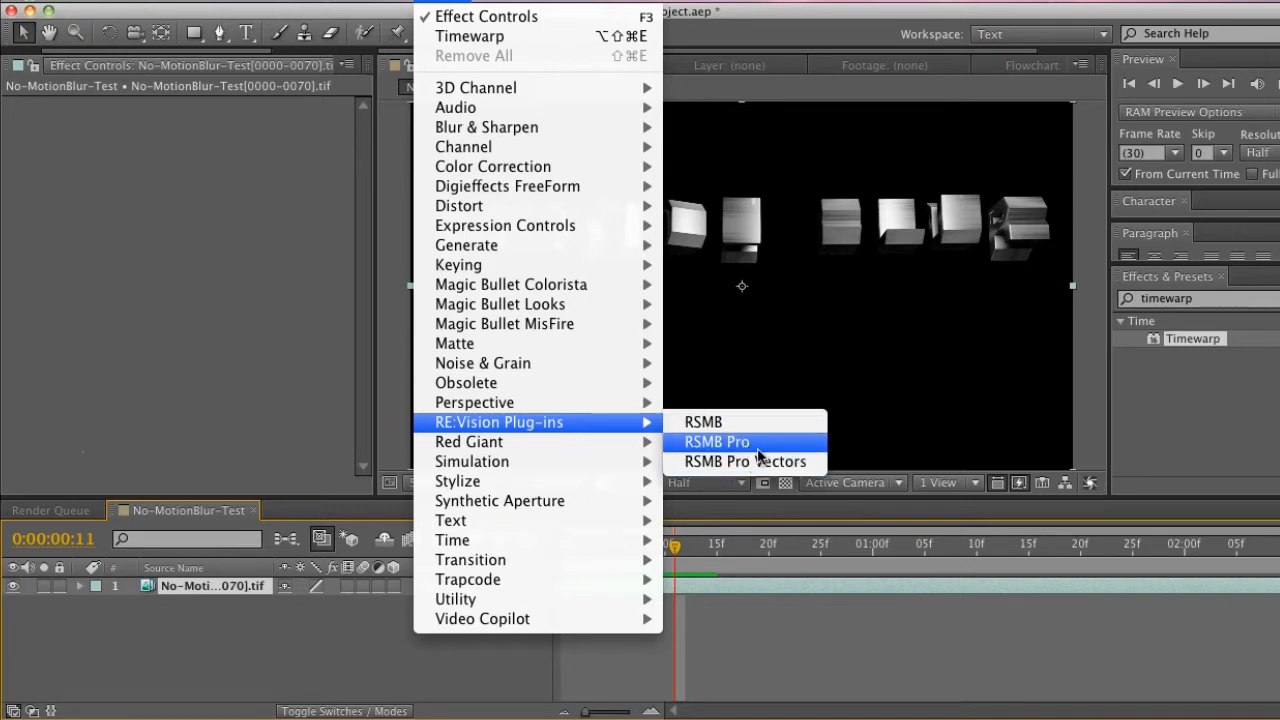
pyautogui.moveTo(744, 432)
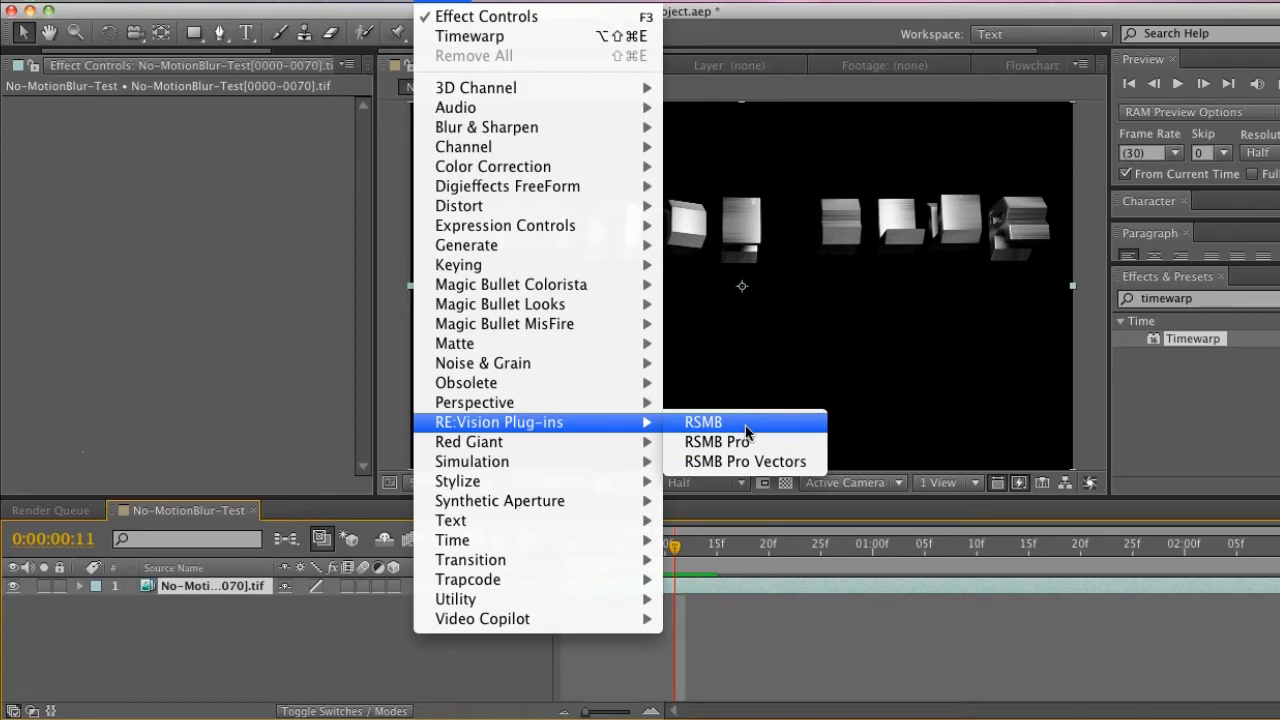
# - Apply the RSMB effect to the text sequence layer, smearing the letters at frame 11
pyautogui.click(704, 420)
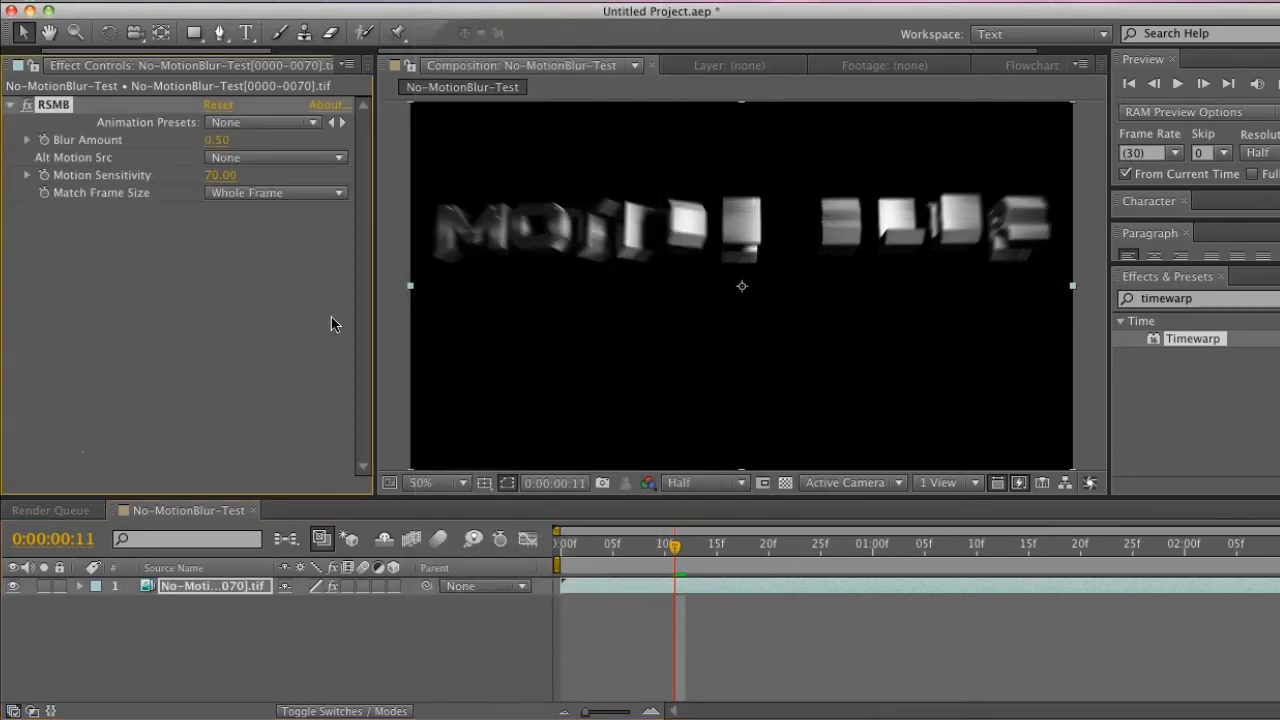
pyautogui.moveTo(604, 222)
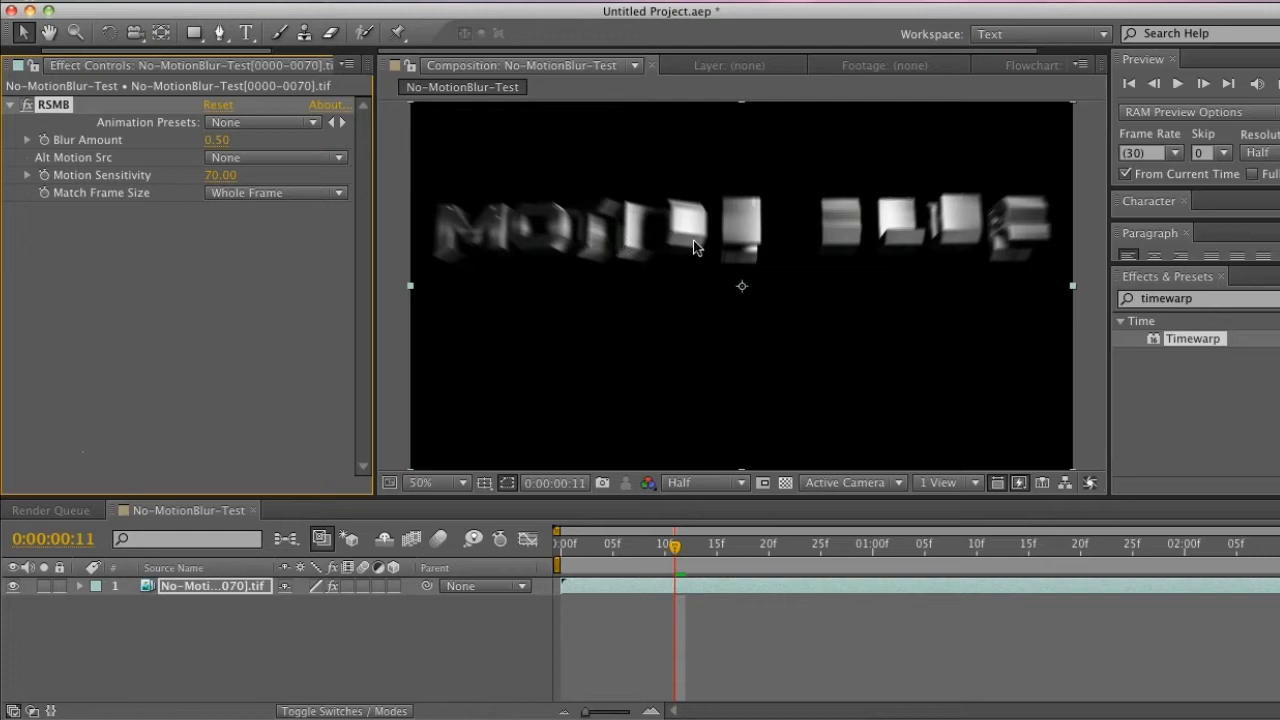
pyautogui.moveTo(664, 220)
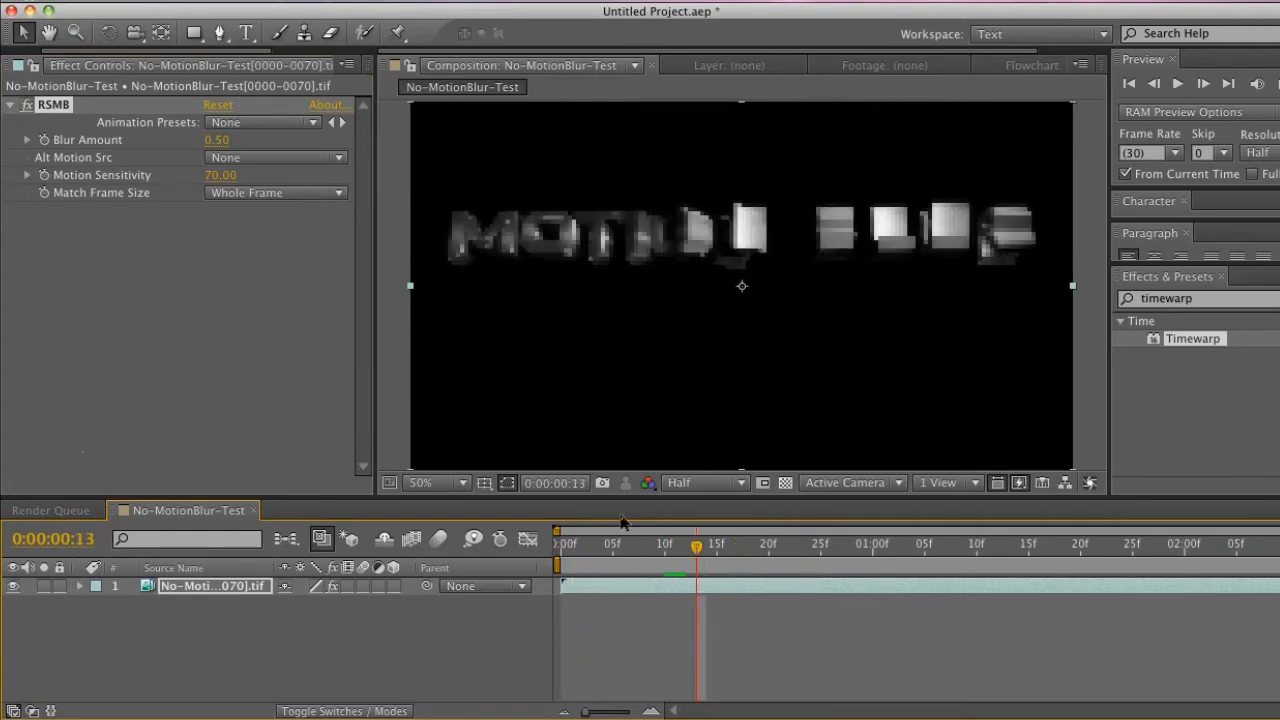
# - Preview at Full resolution and scrub to frame 18 with RSMB Blur Amount raised to 1.60
pyautogui.click(700, 482)
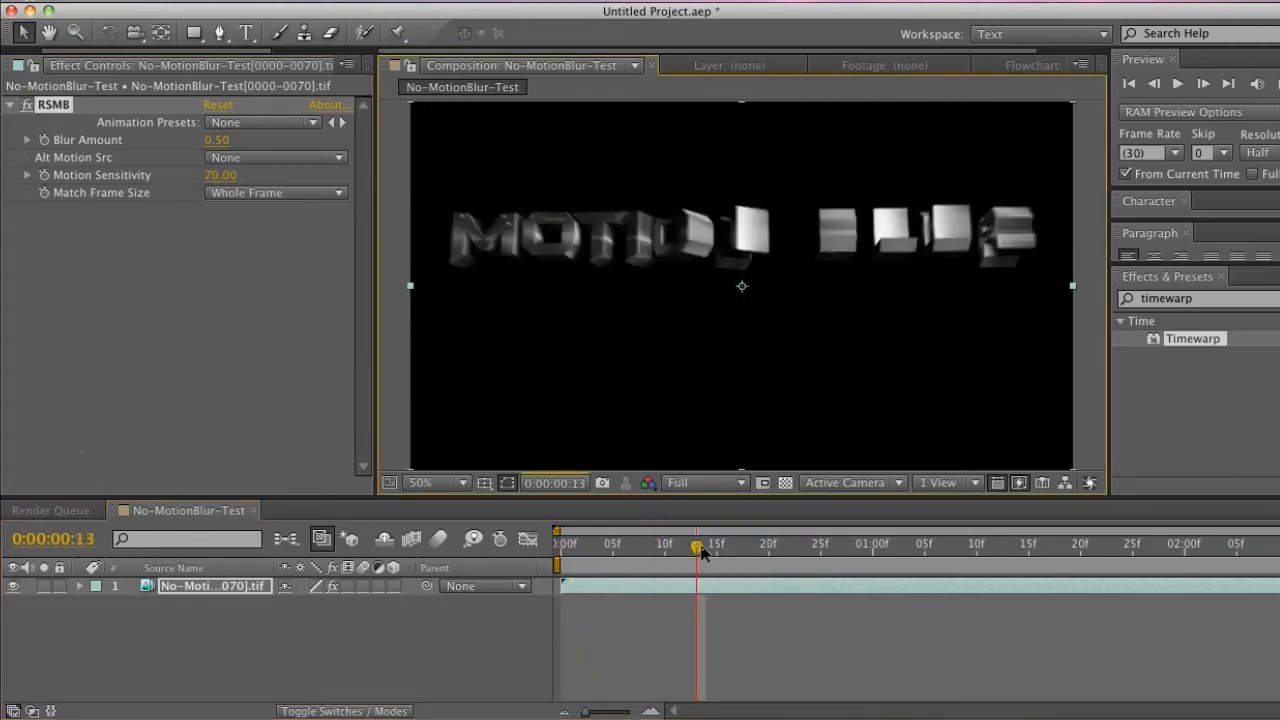
pyautogui.moveTo(696, 548); pyautogui.dragTo(668, 548)
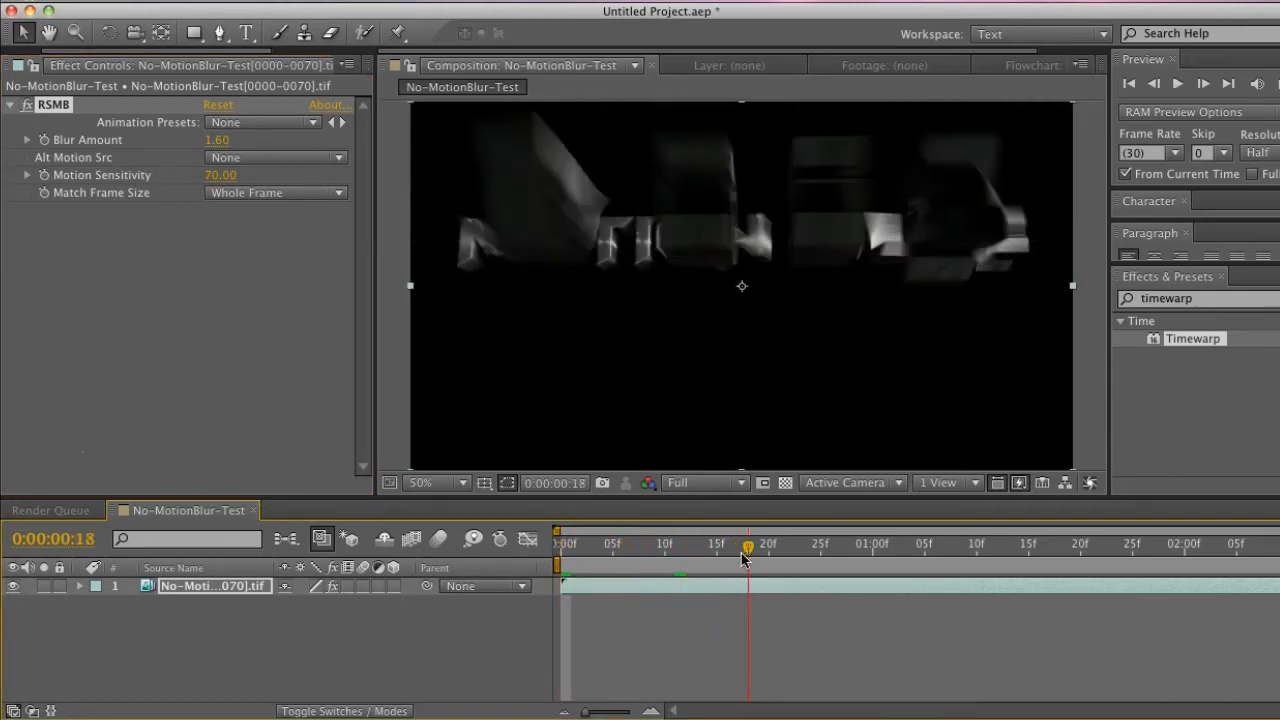
# - Return RSMB Blur Amount to 0.50 and scrub back to frame 10 to review the blur
pyautogui.moveTo(230, 140); pyautogui.dragTo(196, 140)
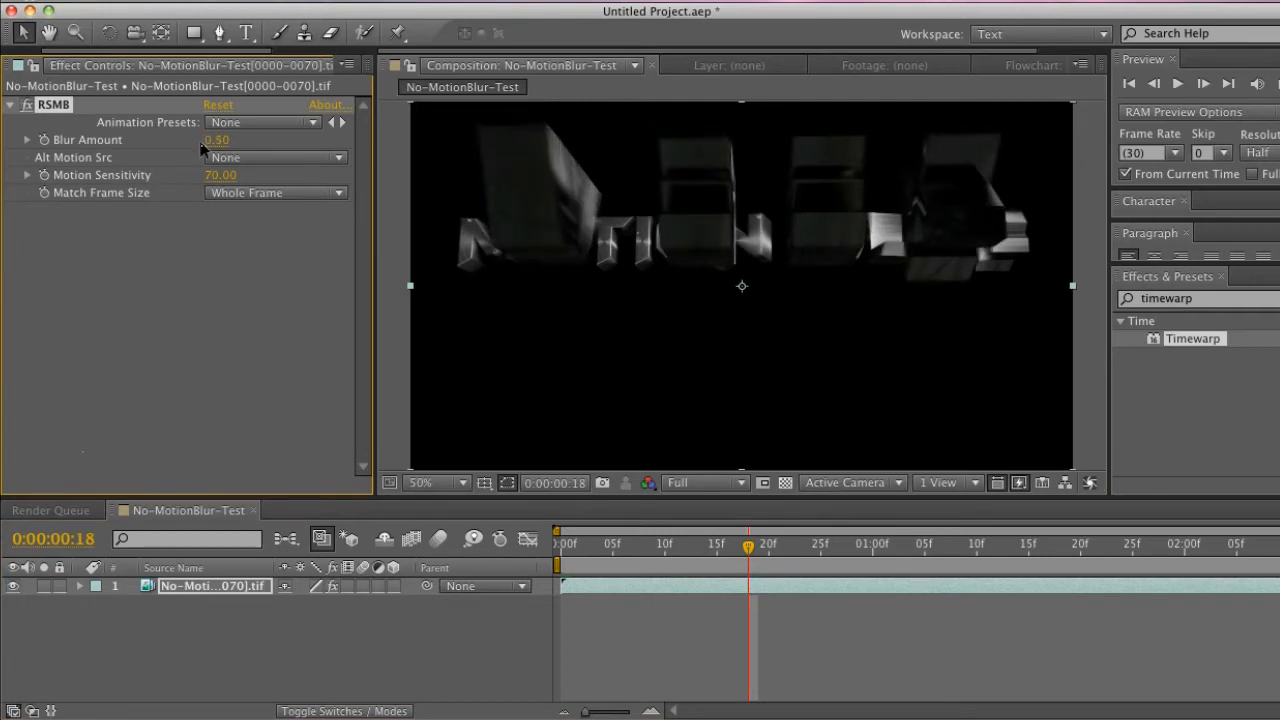
pyautogui.moveTo(304, 168)
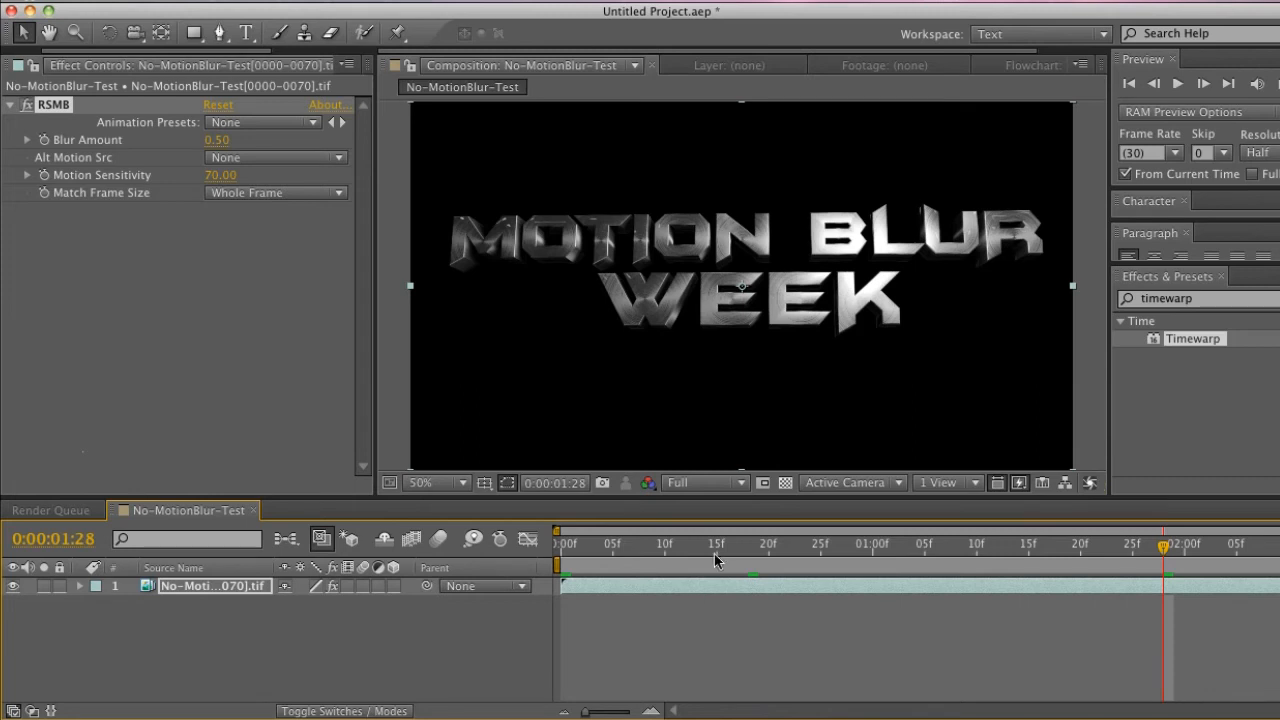
pyautogui.click(780, 544)
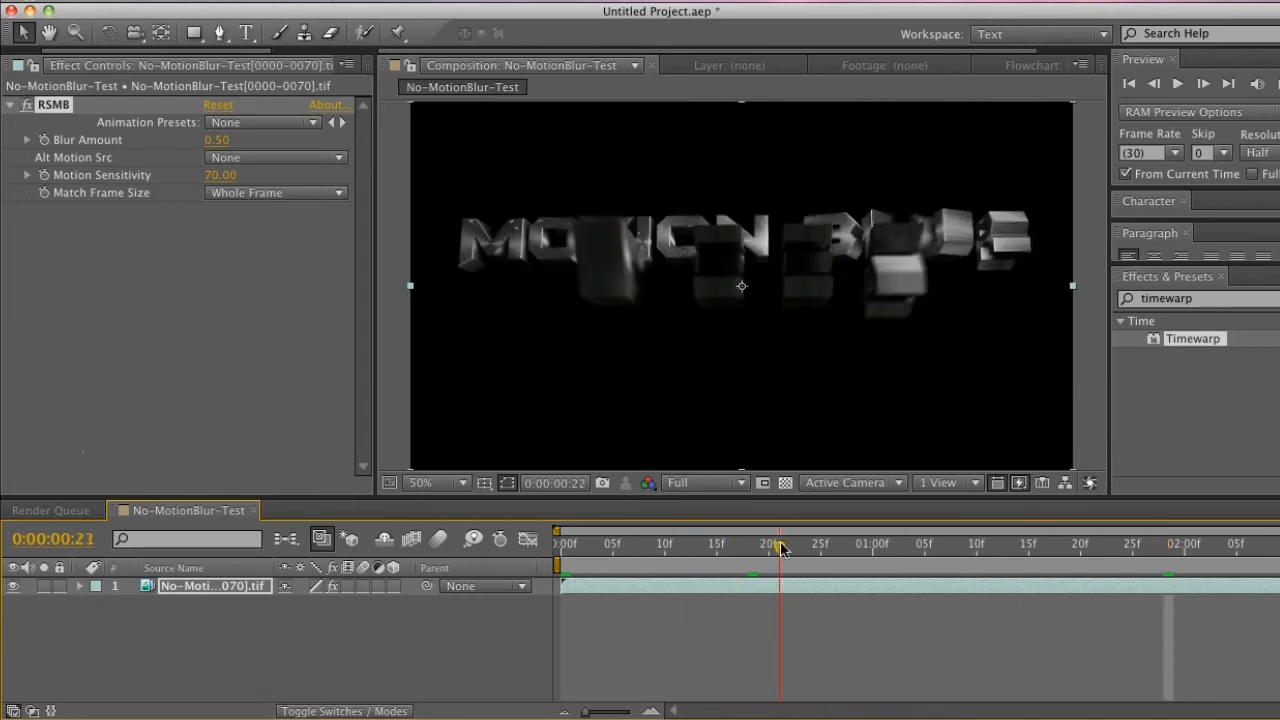
pyautogui.moveTo(780, 538); pyautogui.dragTo(664, 538)
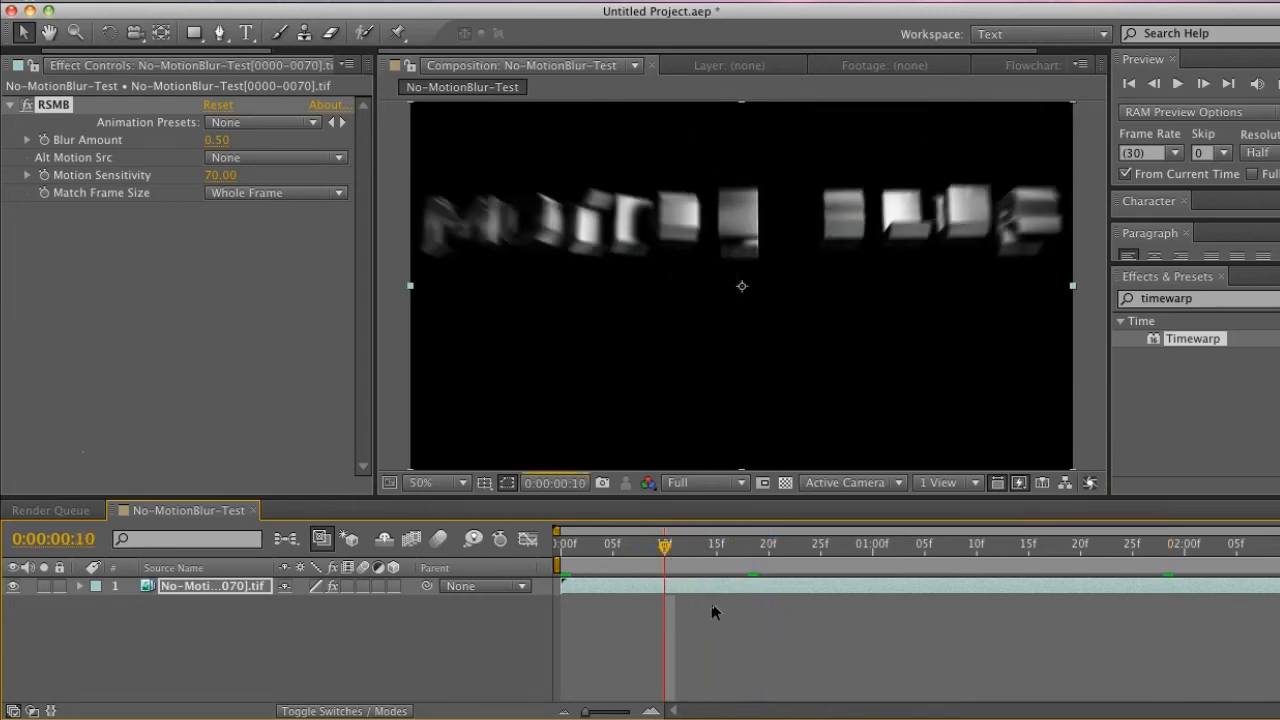